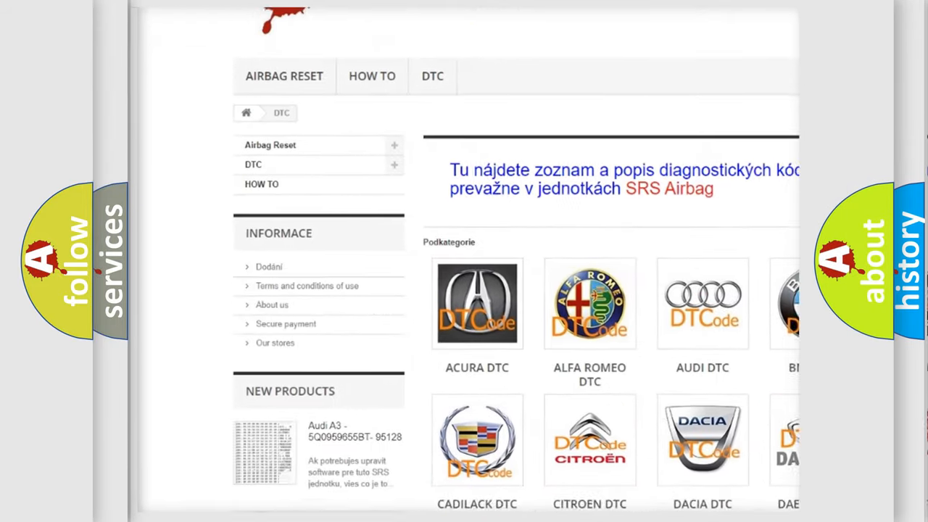
{"action": "scroll", "scroll_direction": "down", "scroll_amount": 3}
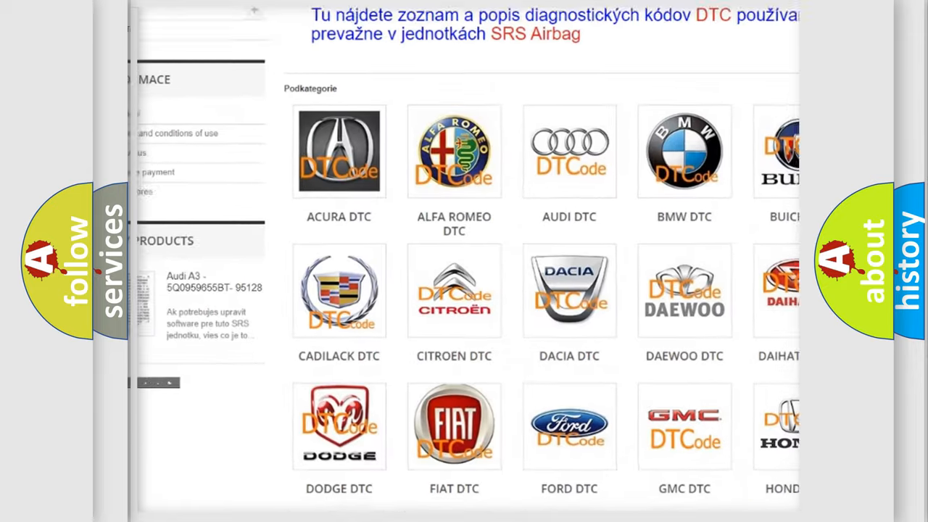
{"action": "scroll", "scroll_direction": "down", "scroll_amount": 3}
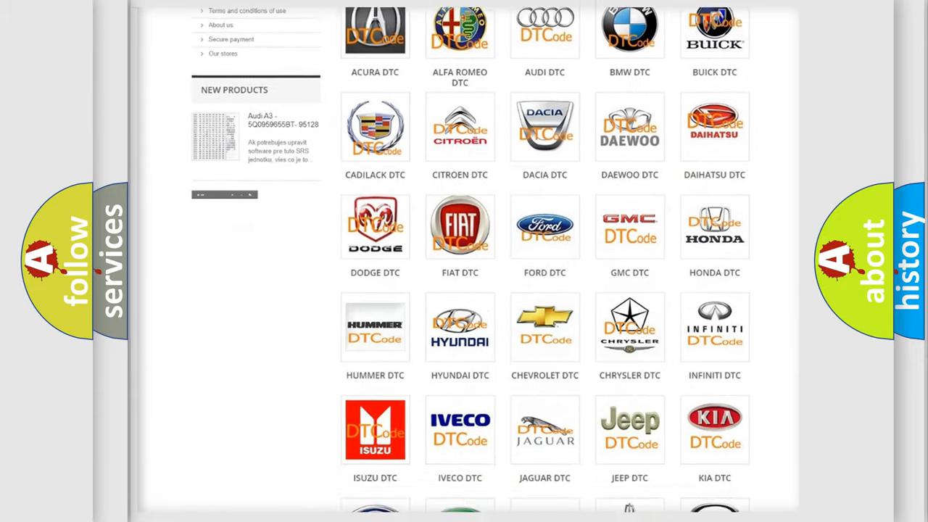
{"action": "scroll", "scroll_direction": "down", "scroll_amount": 3}
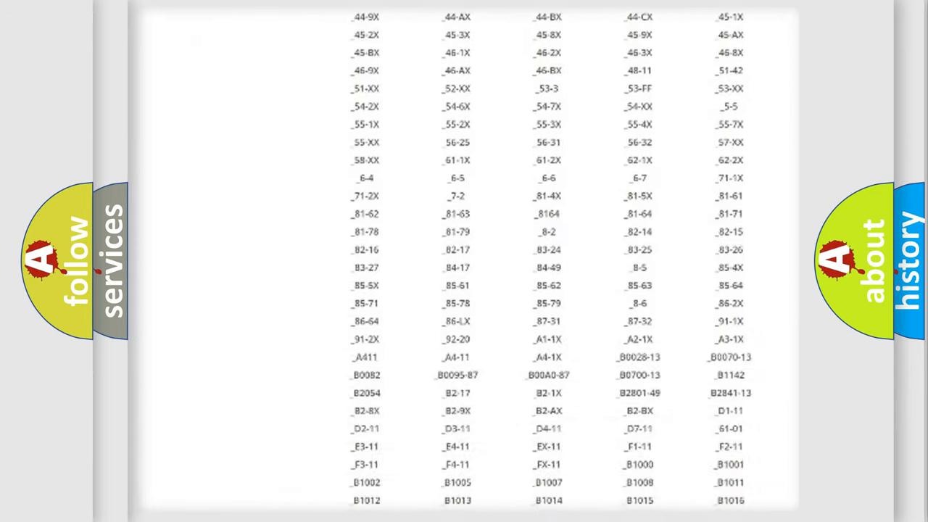
{"action": "scroll", "scroll_direction": "down", "scroll_amount": 3}
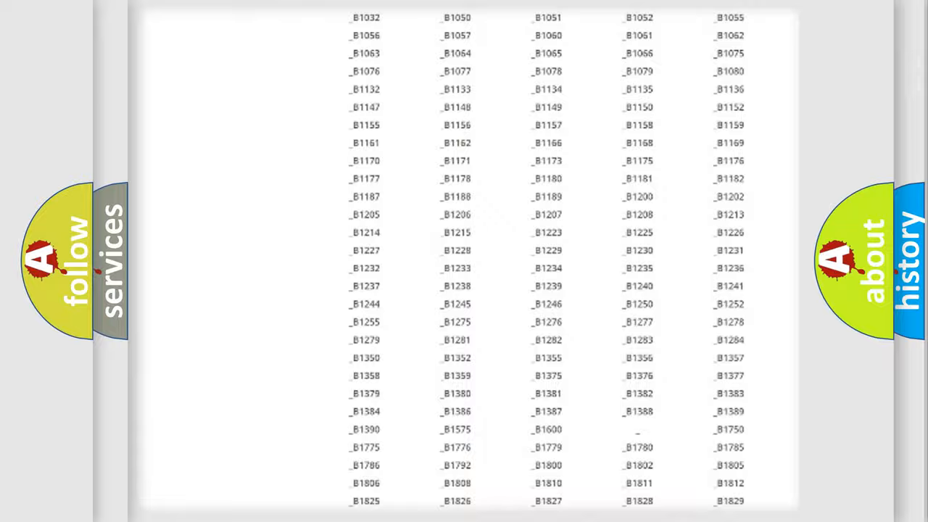